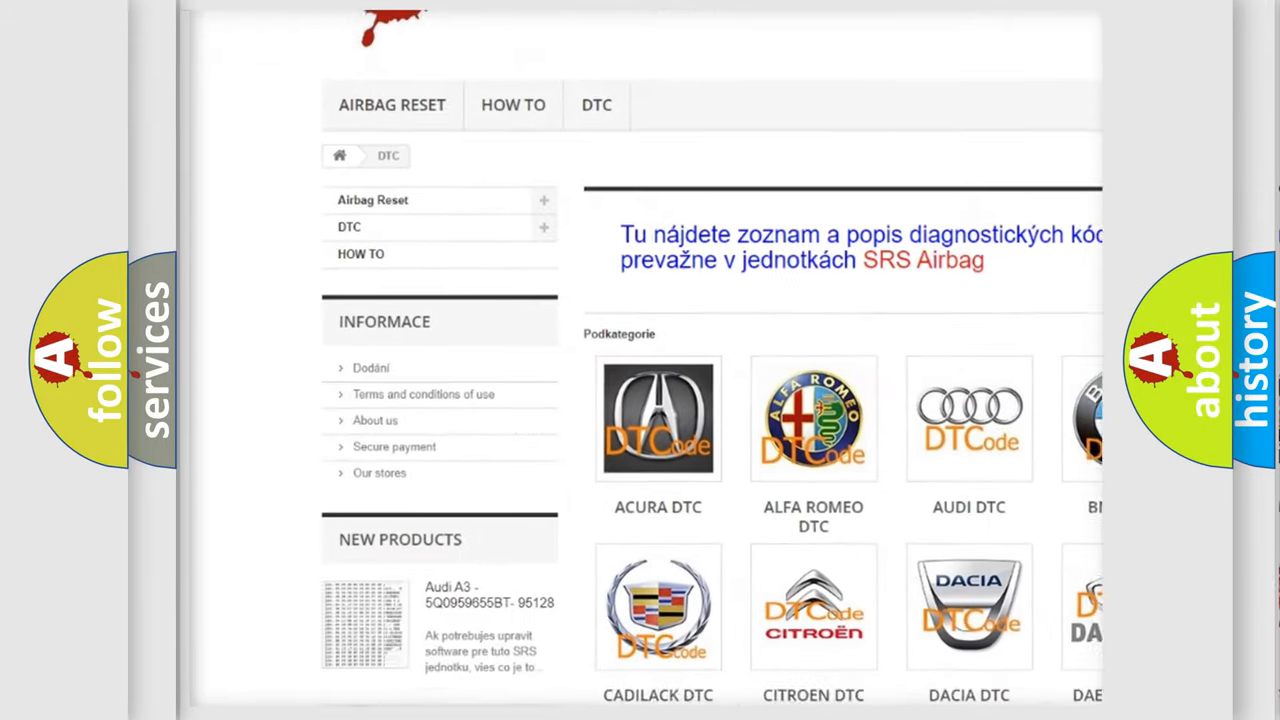
scroll("down", 3)
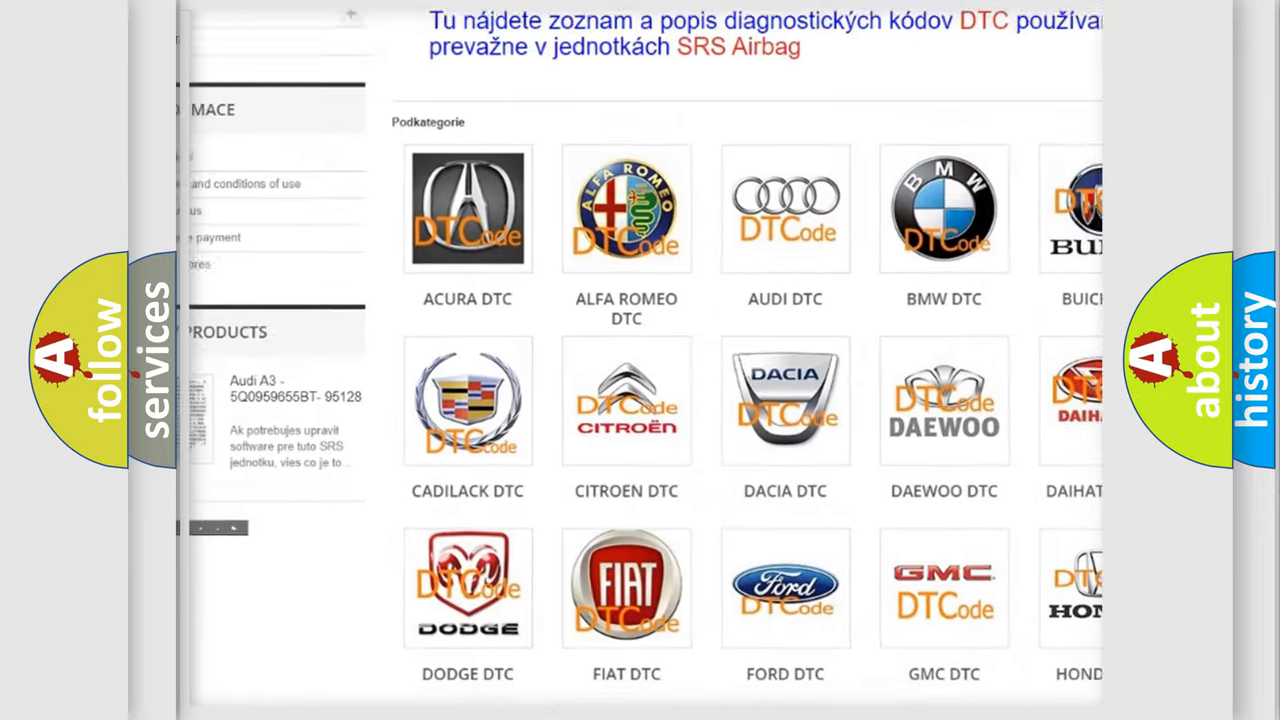
scroll("down", 3)
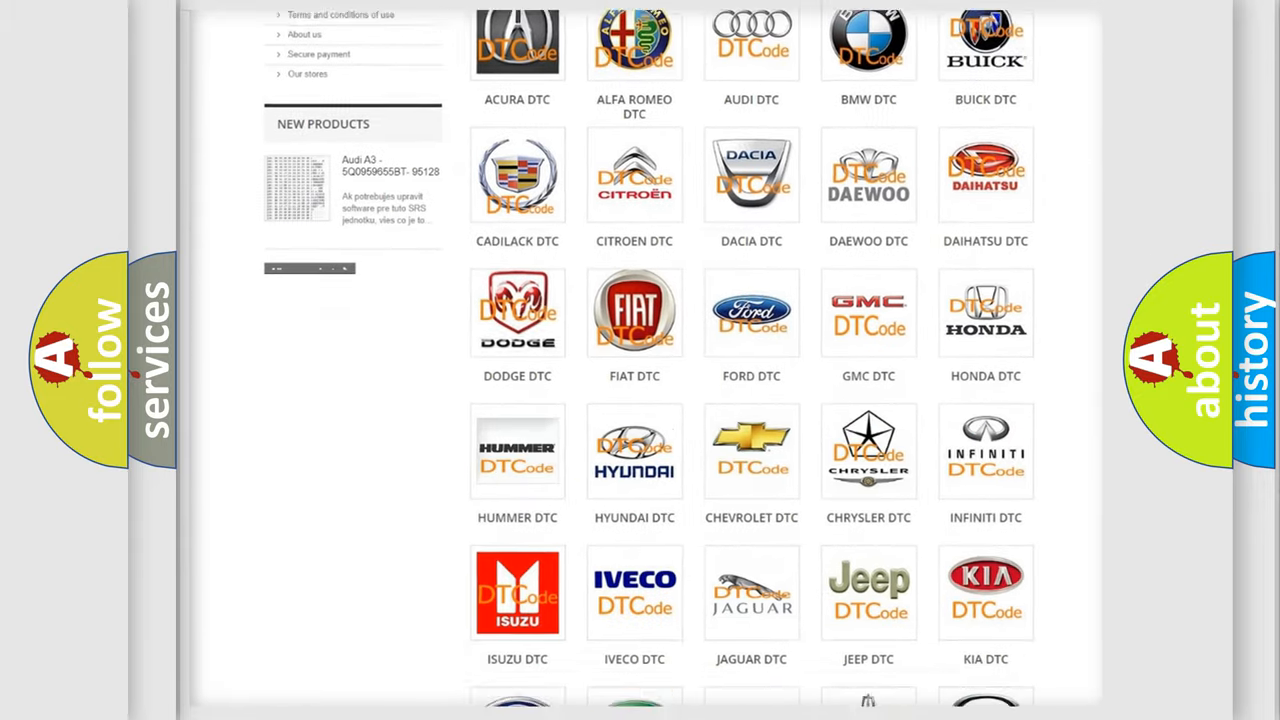
scroll("down", 3)
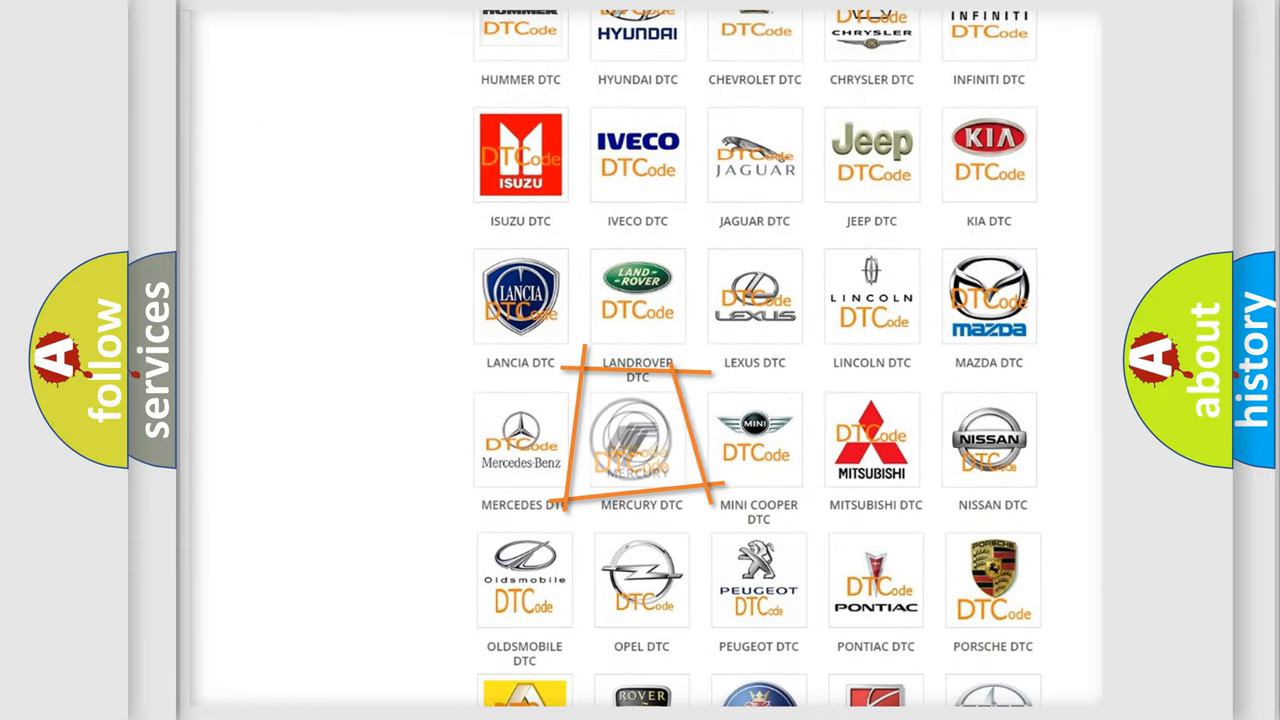